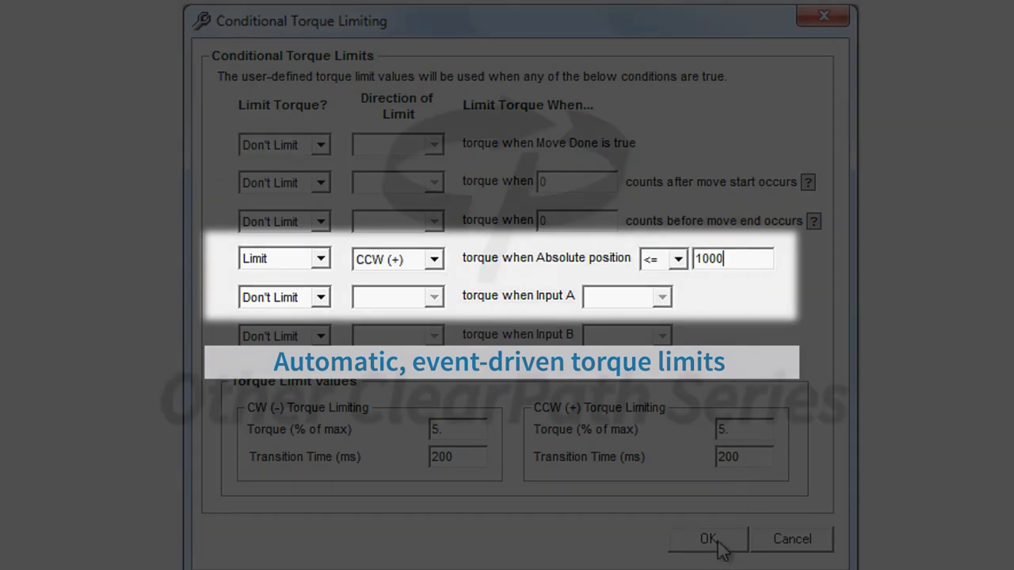
click(707, 539)
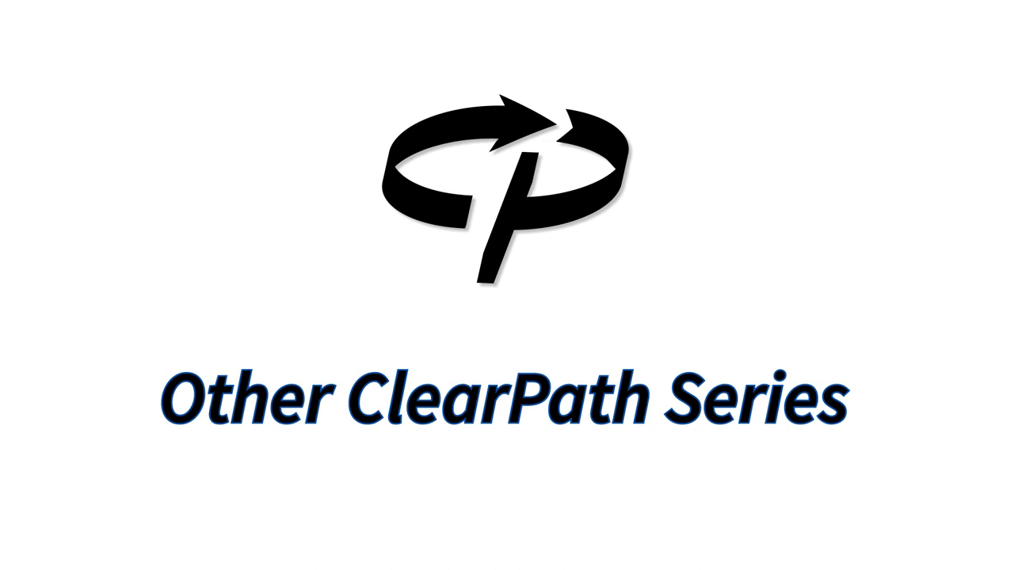